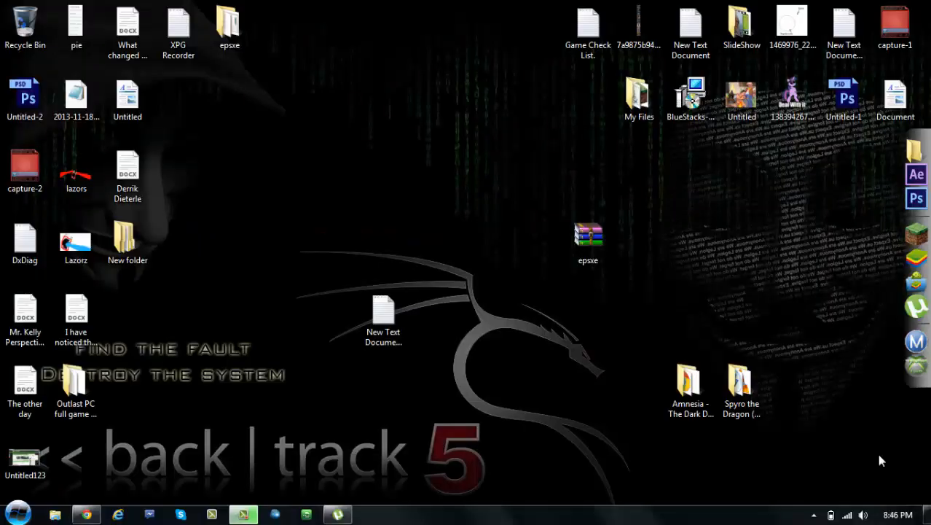
pyautogui.moveTo(269, 307)
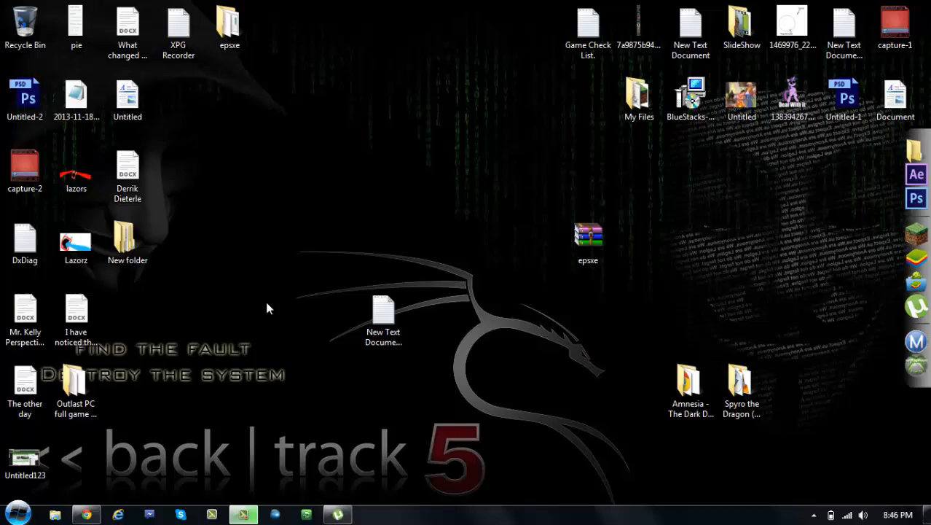
pyautogui.moveTo(282, 56)
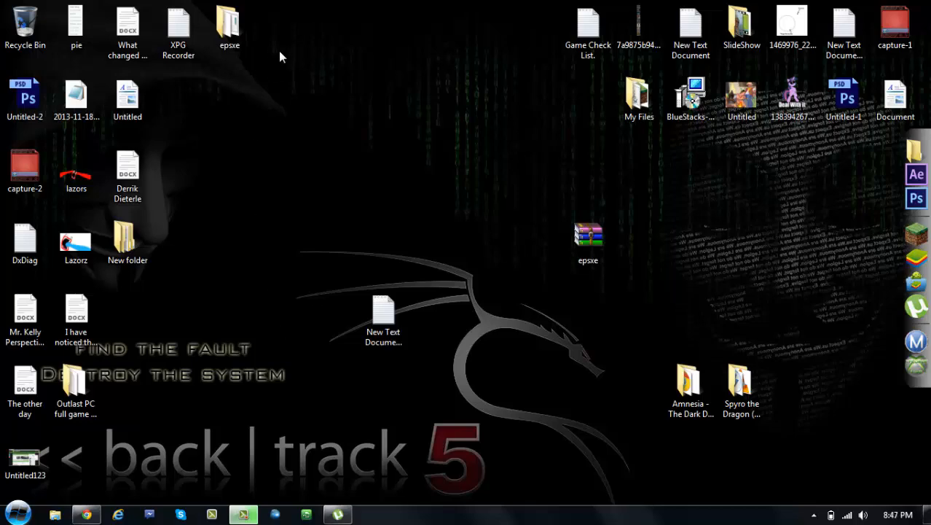
# - From the desktop epsxe folder, look inside the bios and cheats subfolders and return
pyautogui.doubleClick(228, 25)
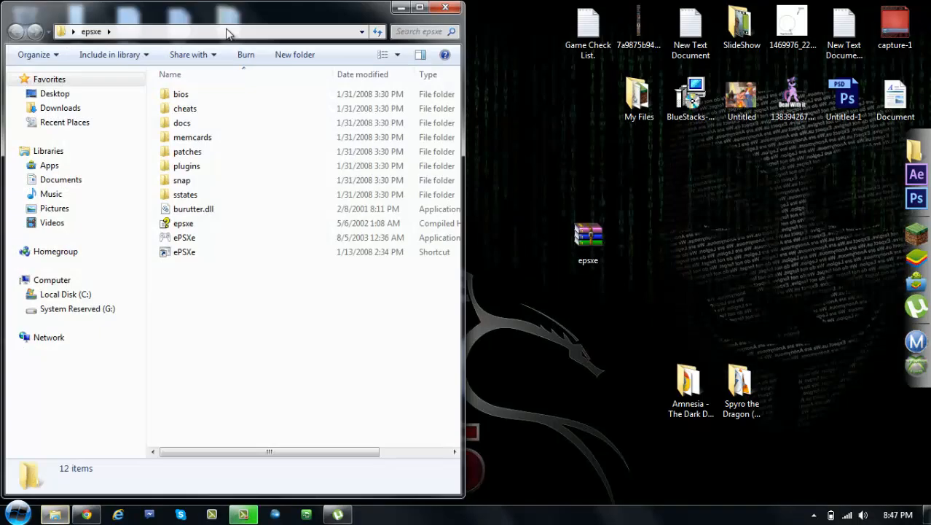
pyautogui.click(184, 251)
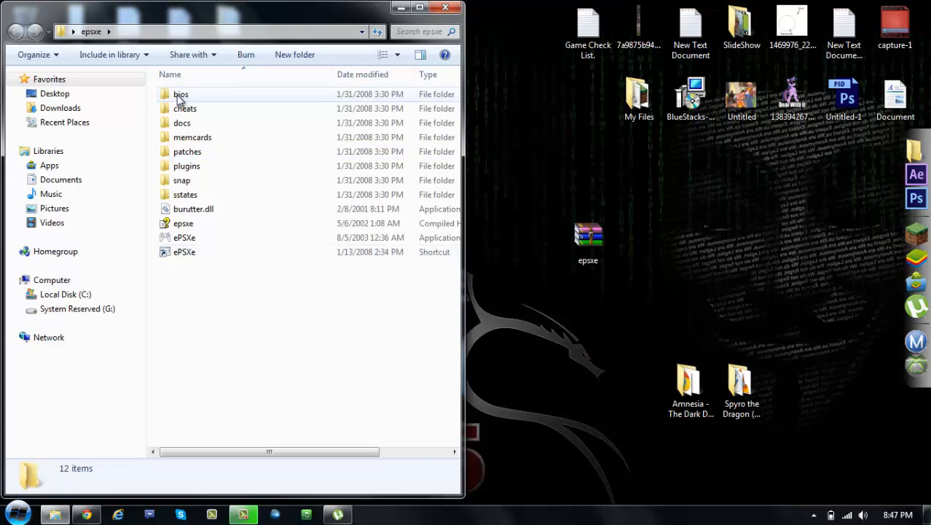
pyautogui.click(181, 93)
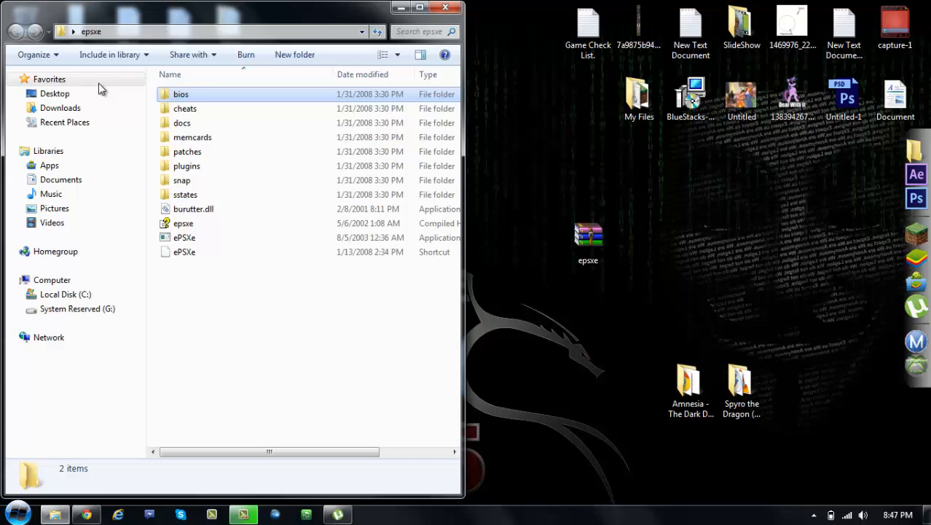
pyautogui.doubleClick(185, 108)
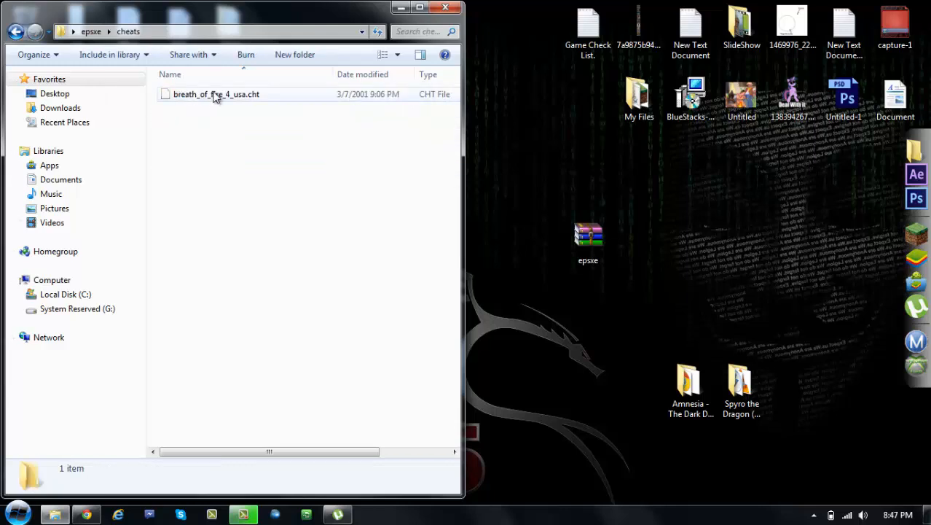
pyautogui.click(16, 32)
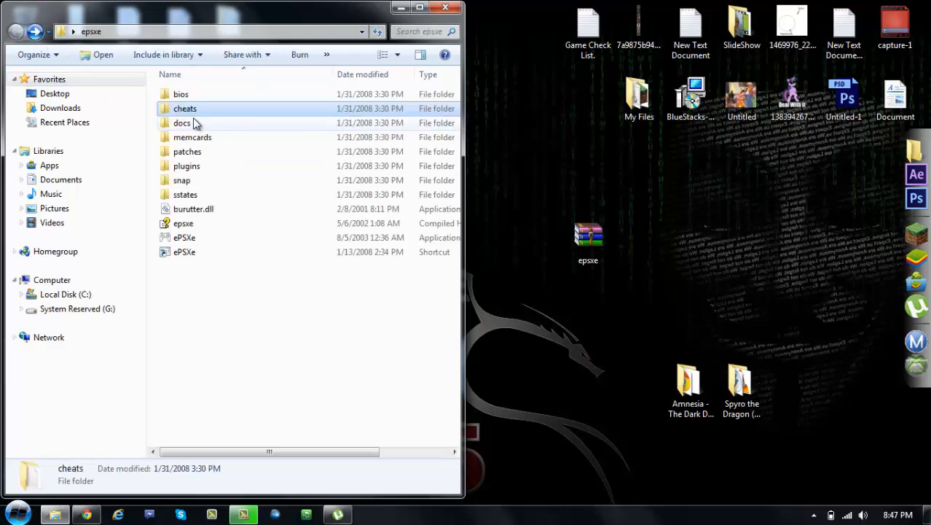
# - Look inside the memcards subfolder, return, and pick out the ePSXe.exe application
pyautogui.doubleClick(192, 137)
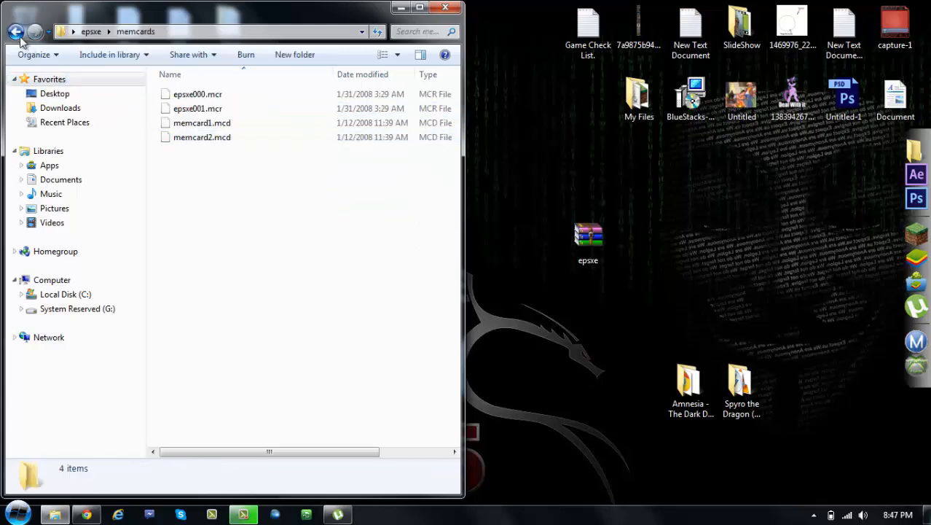
pyautogui.click(16, 32)
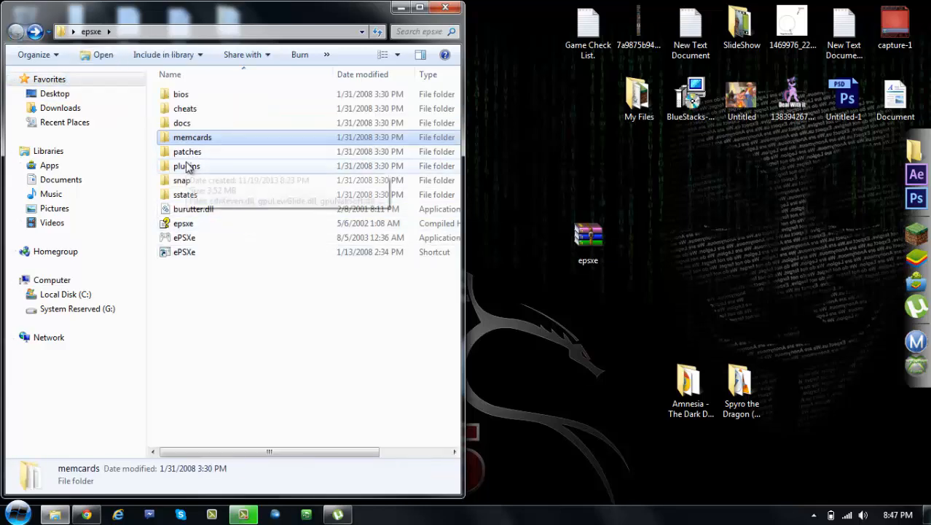
pyautogui.click(186, 150)
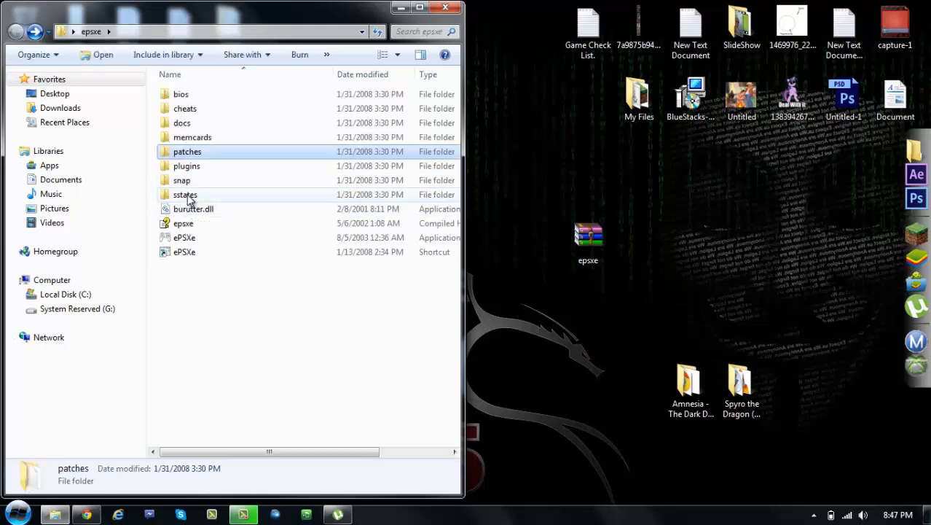
pyautogui.click(184, 236)
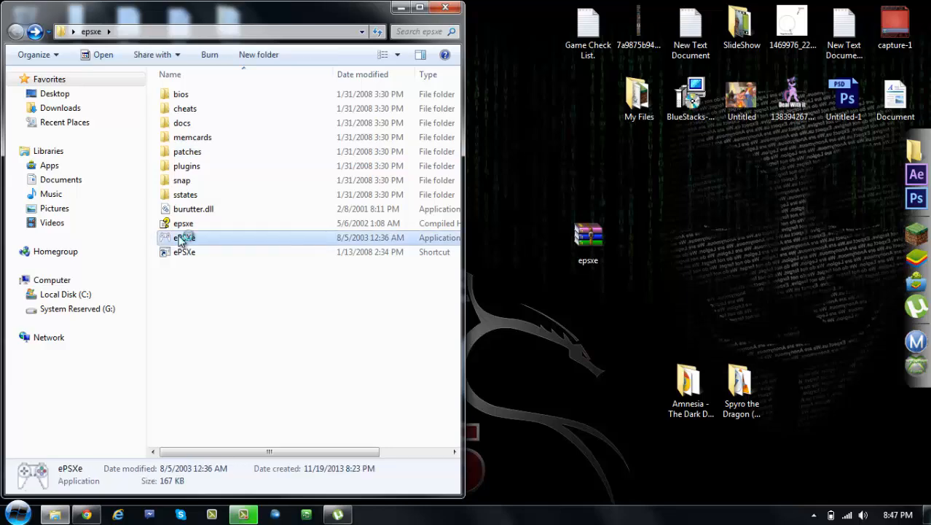
# - Launch ePSXe and choose the BIOS file from the epsxe folder under Config > Bios
pyautogui.doubleClick(183, 236)
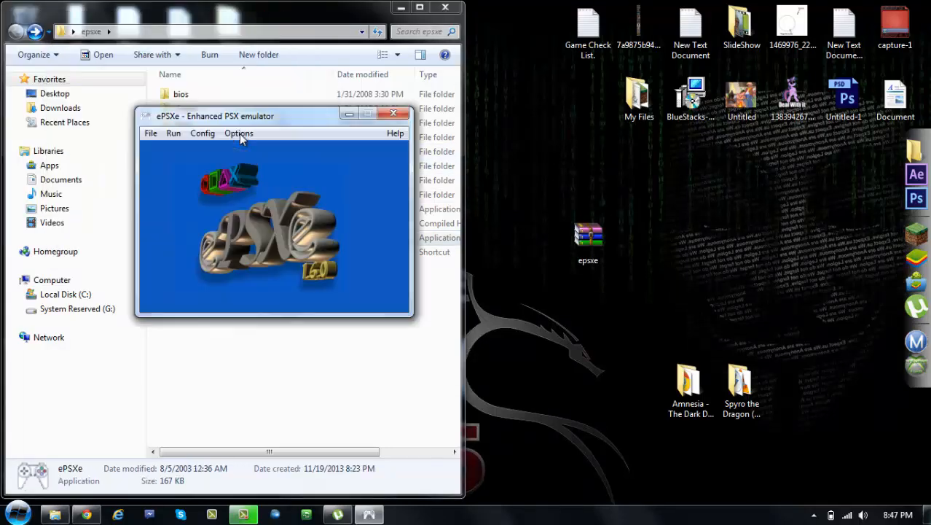
pyautogui.click(230, 152)
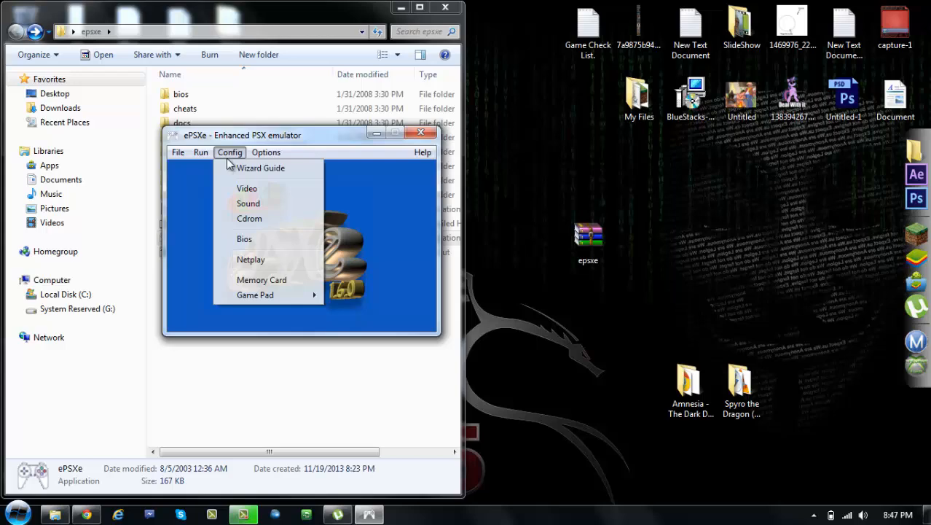
pyautogui.click(245, 239)
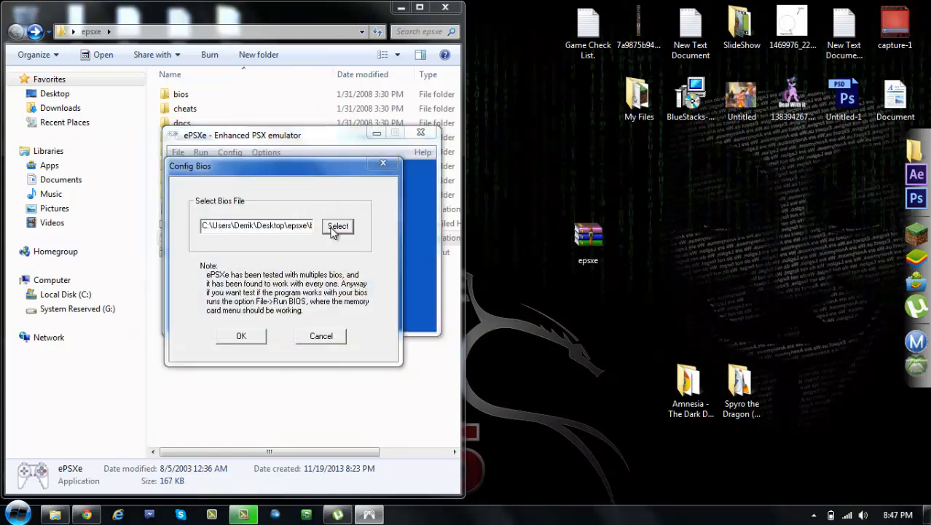
pyautogui.click(338, 224)
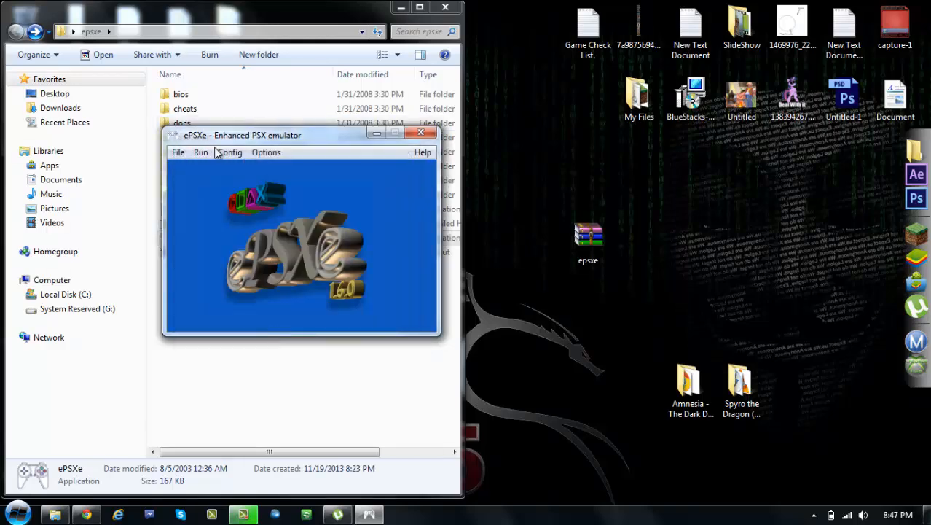
# - Review the Pete's OpenGL video plugin, then set the sound plugin to ePSXe SPU core 1.5.3
pyautogui.click(229, 151)
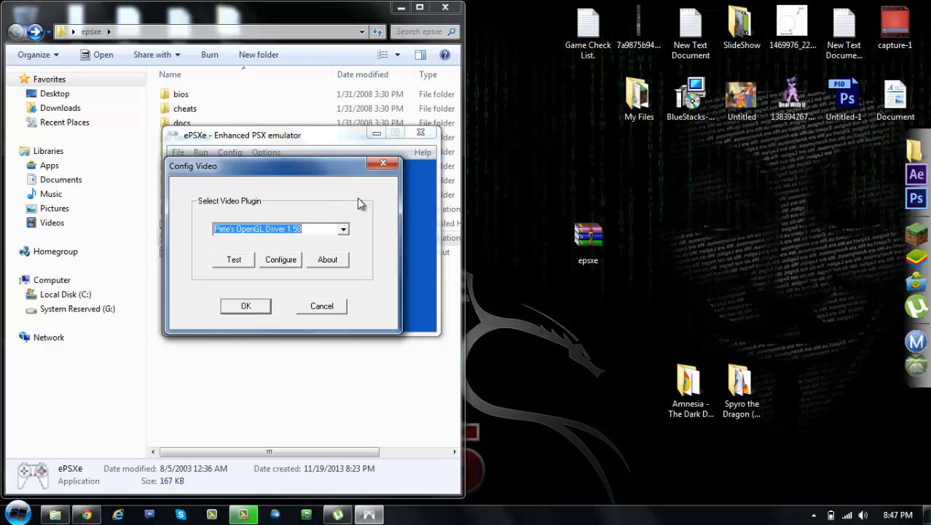
pyautogui.moveTo(250, 242)
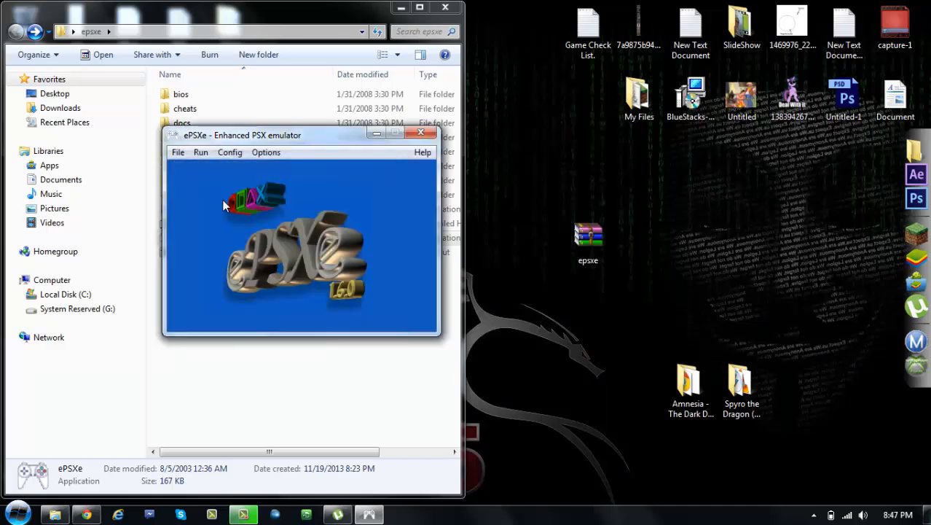
pyautogui.click(230, 151)
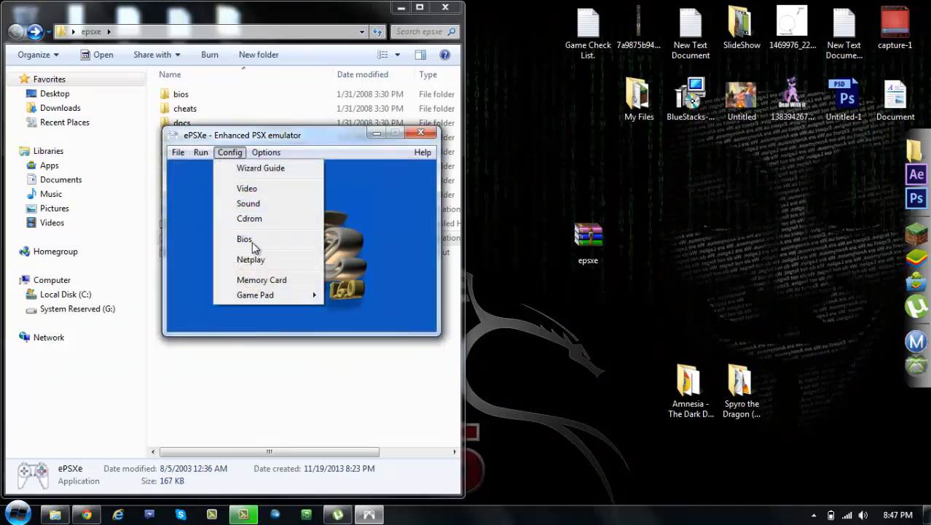
pyautogui.click(248, 204)
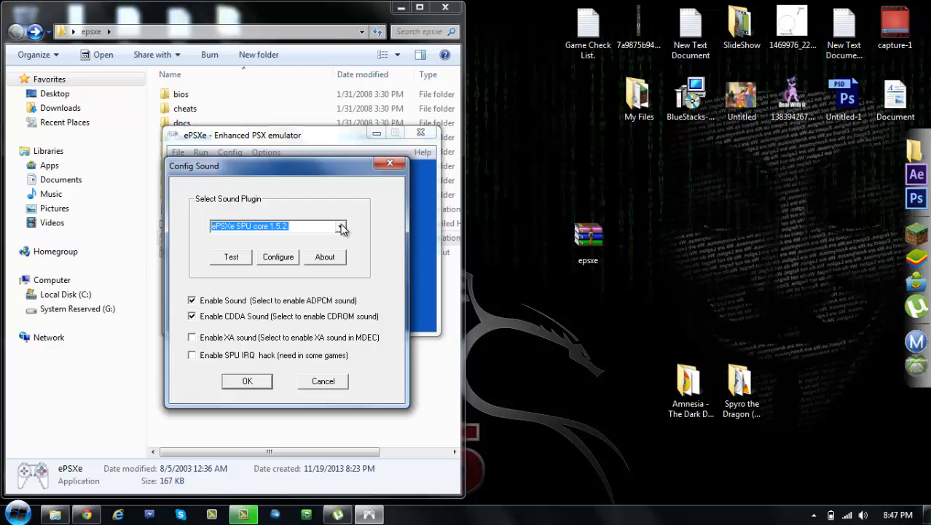
pyautogui.click(339, 226)
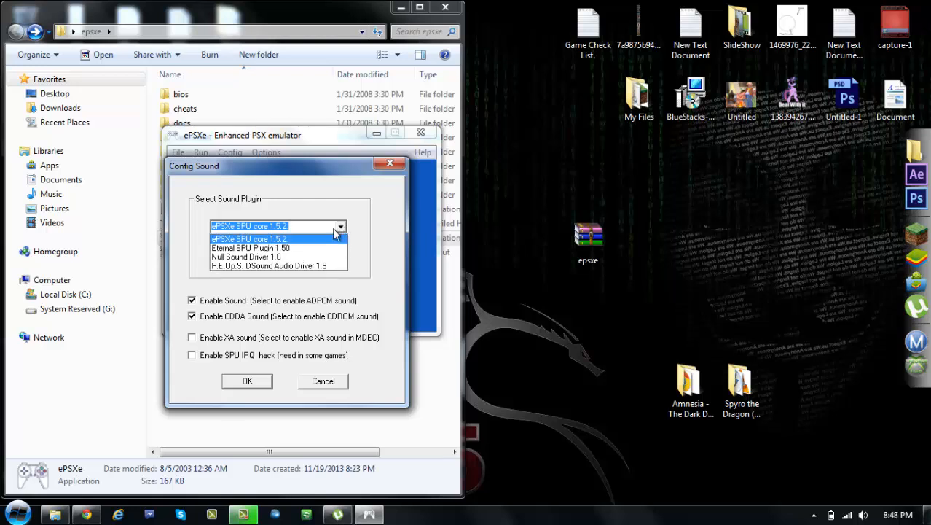
pyautogui.click(277, 225)
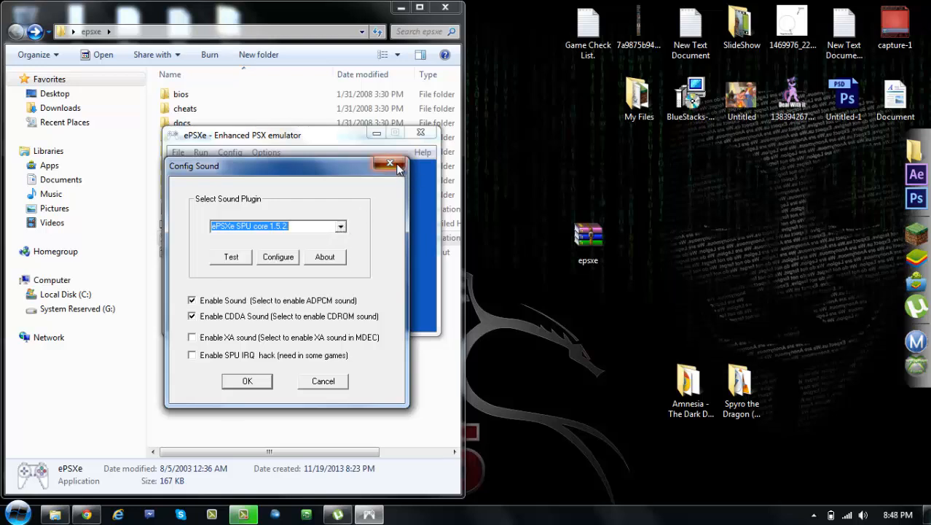
pyautogui.click(391, 164)
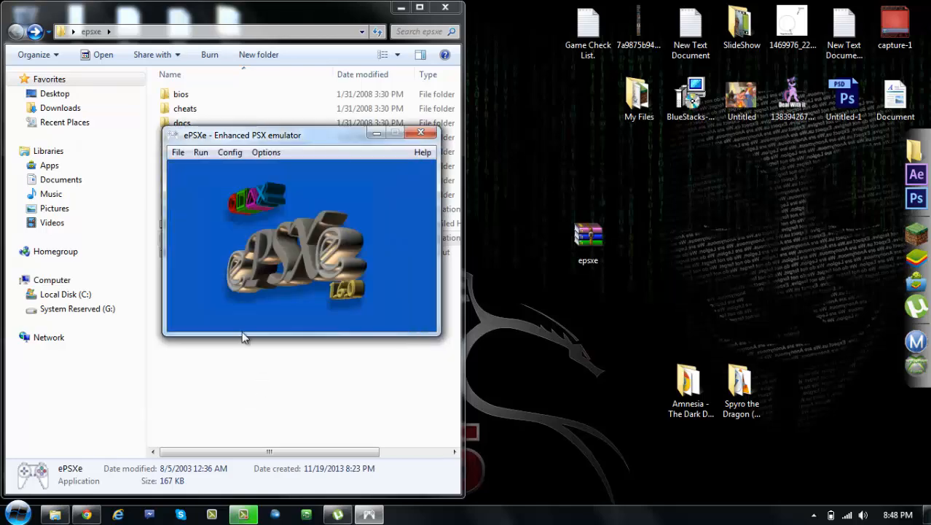
# - Choose ePSXe CDR WNT/W2K core 1.5.2 as the CD-ROM plugin and review its settings
pyautogui.click(230, 152)
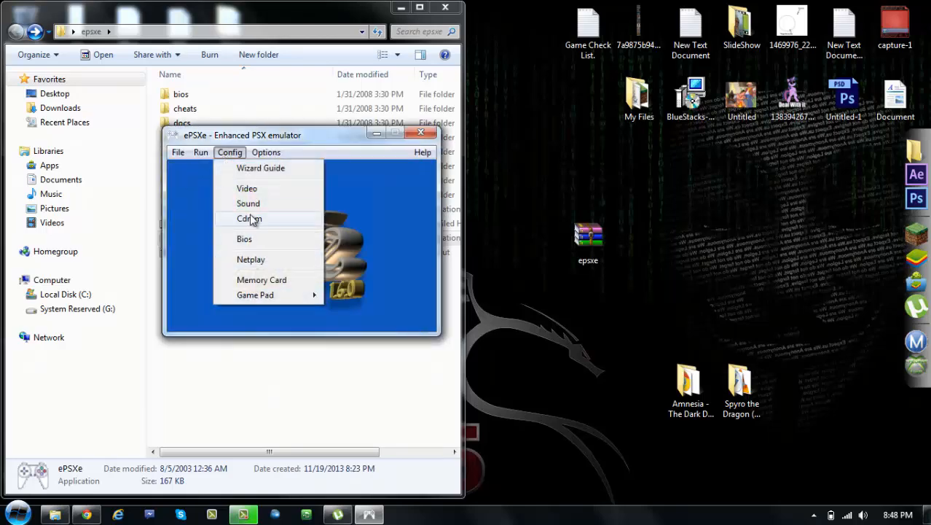
pyautogui.click(249, 219)
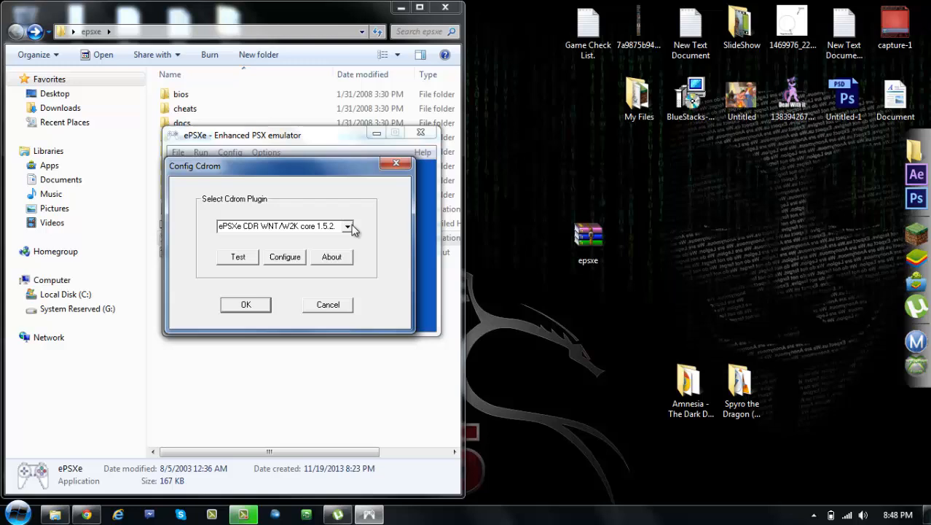
pyautogui.click(346, 226)
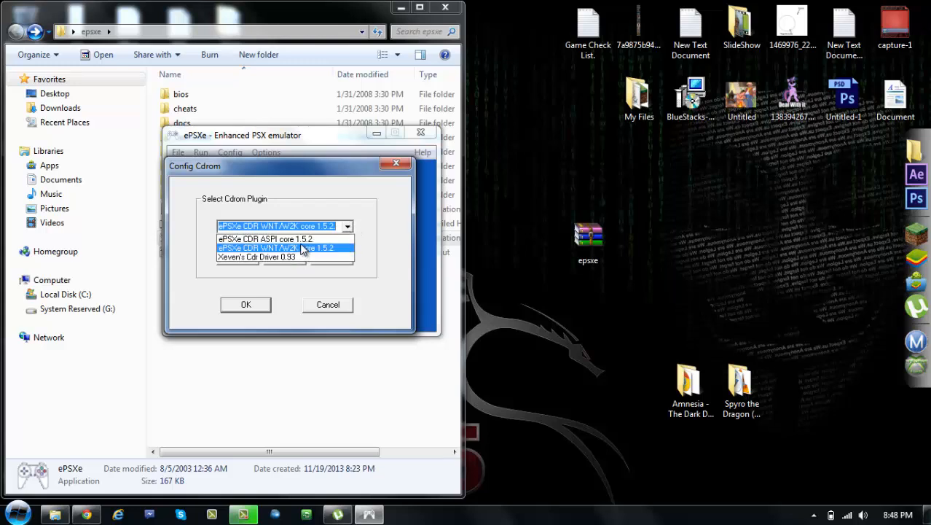
pyautogui.click(280, 248)
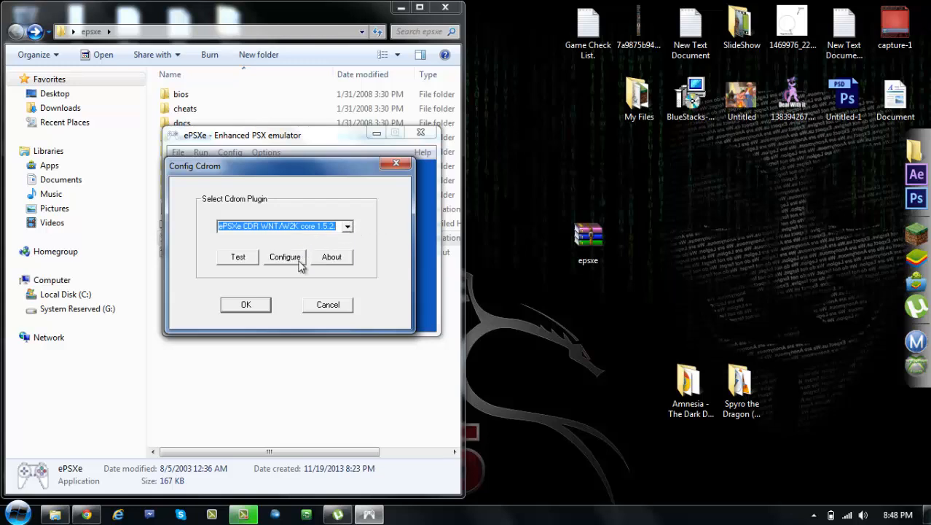
pyautogui.click(245, 305)
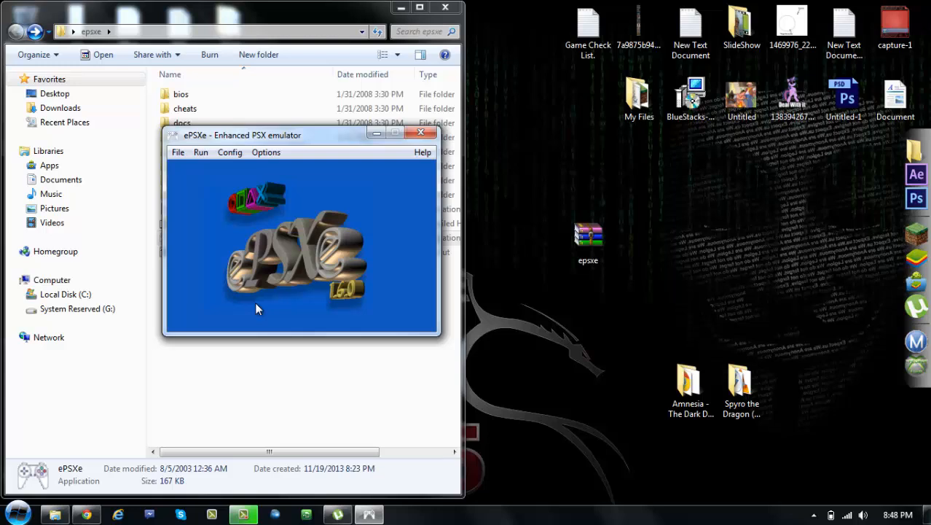
pyautogui.moveTo(193, 149)
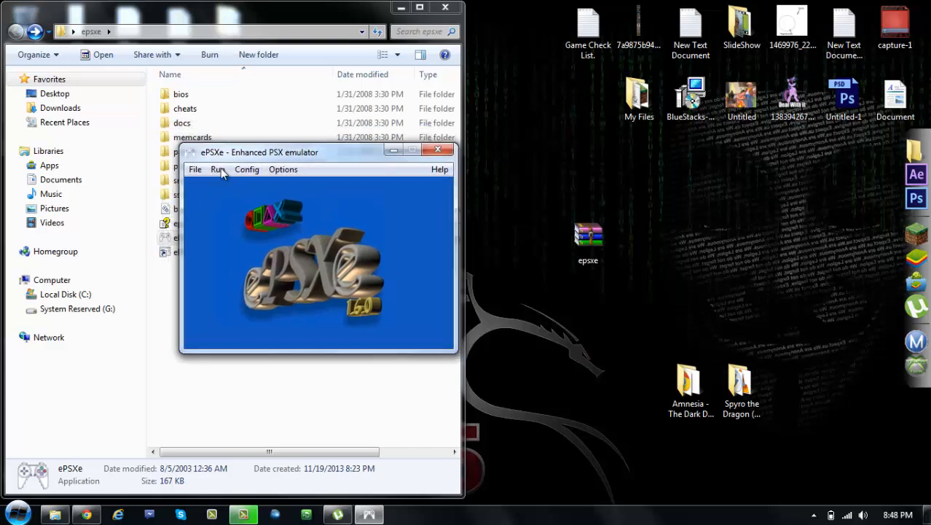
# - Via File > Run ISO, load the Spyro the Dragon (US NTSC) image from its Desktop folder
pyautogui.click(207, 196)
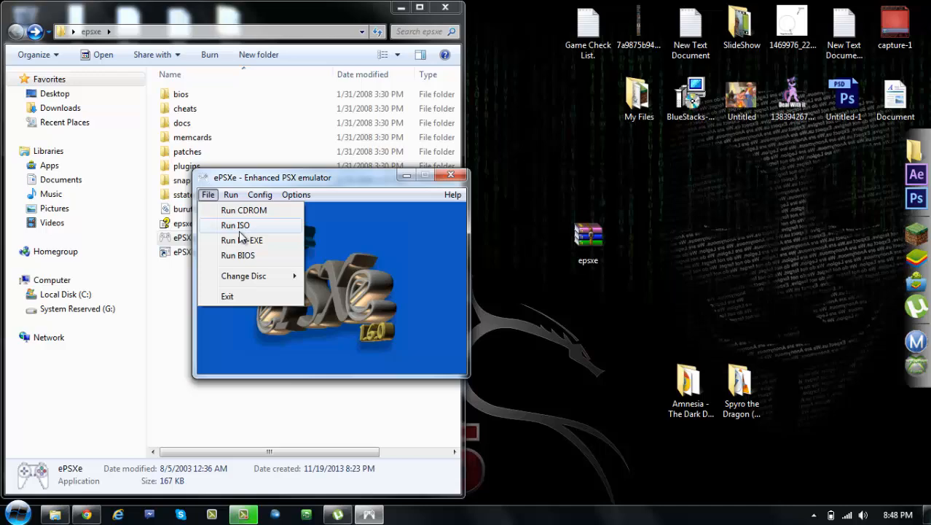
pyautogui.click(234, 224)
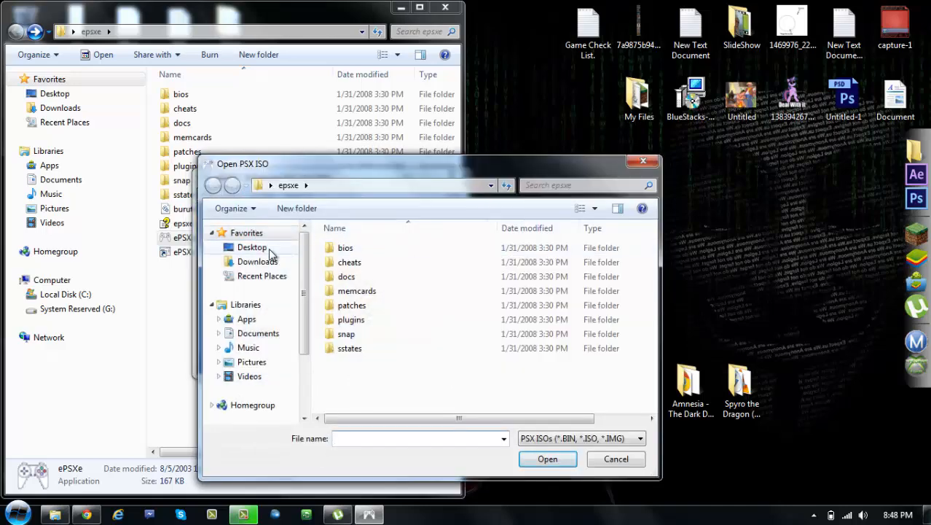
pyautogui.click(251, 248)
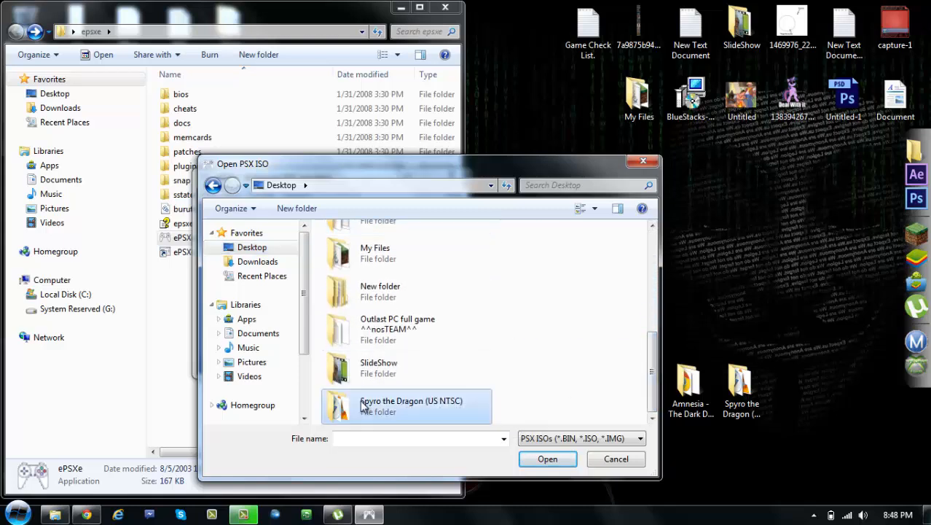
pyautogui.doubleClick(406, 405)
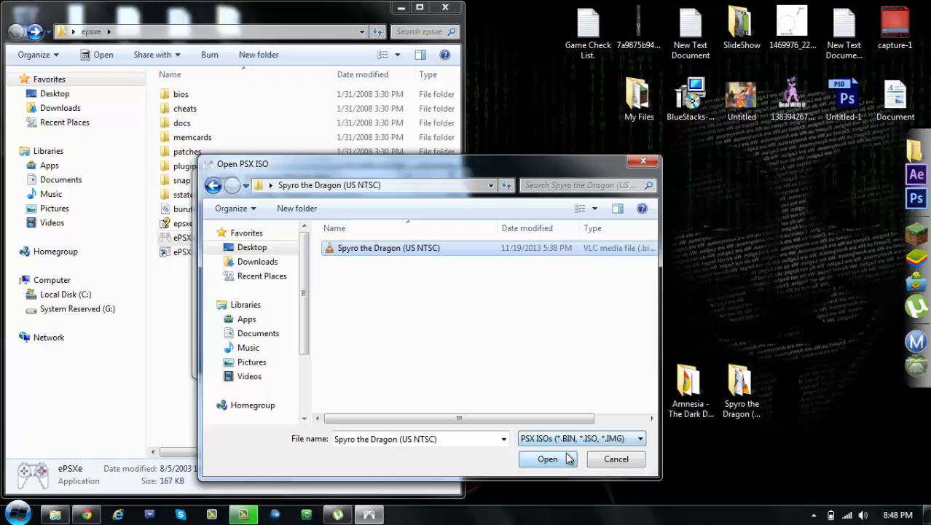
pyautogui.click(547, 458)
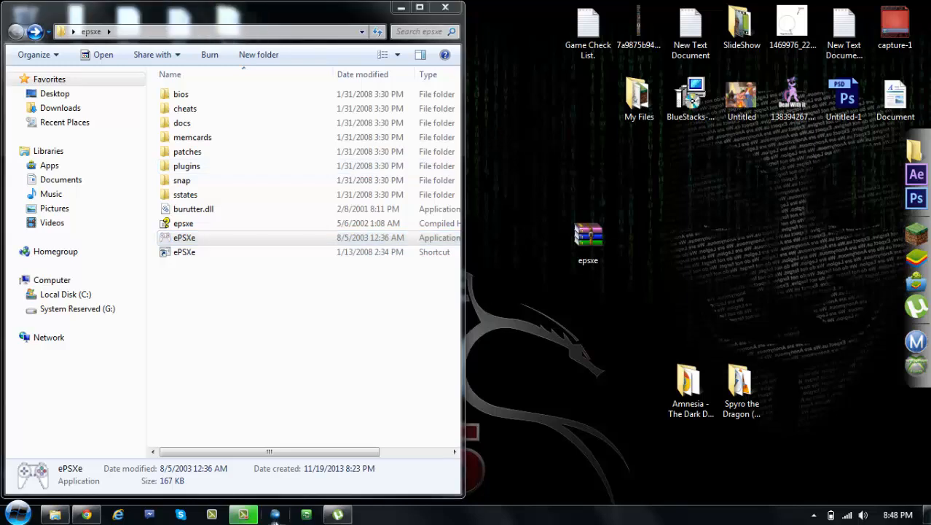
pyautogui.moveTo(568, 425)
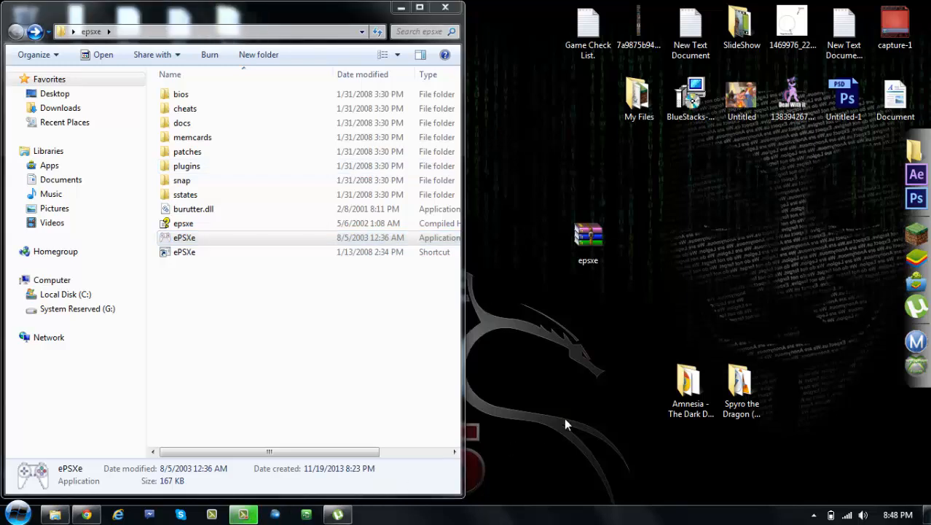